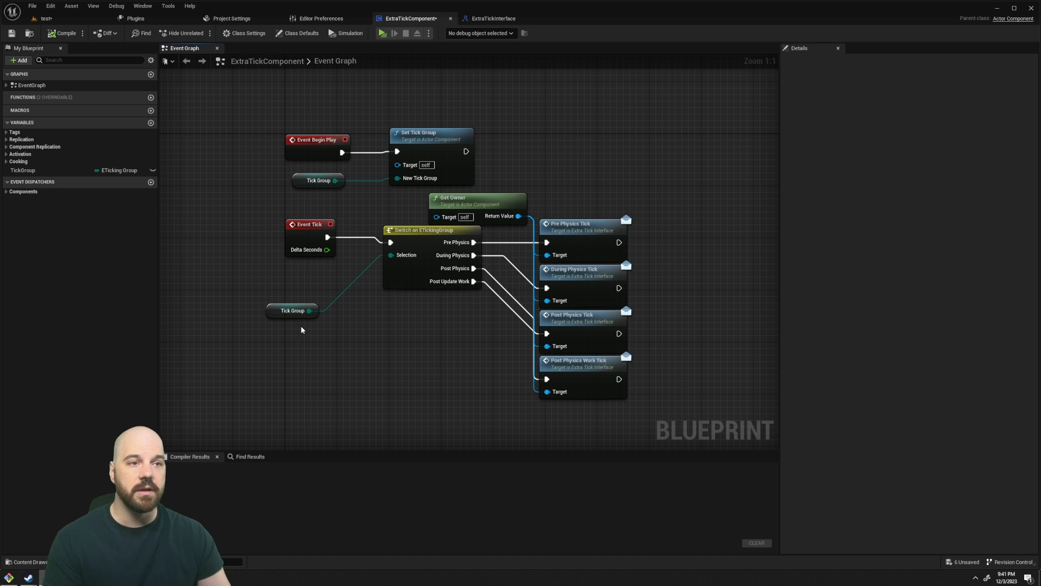
mouse_move(661, 421)
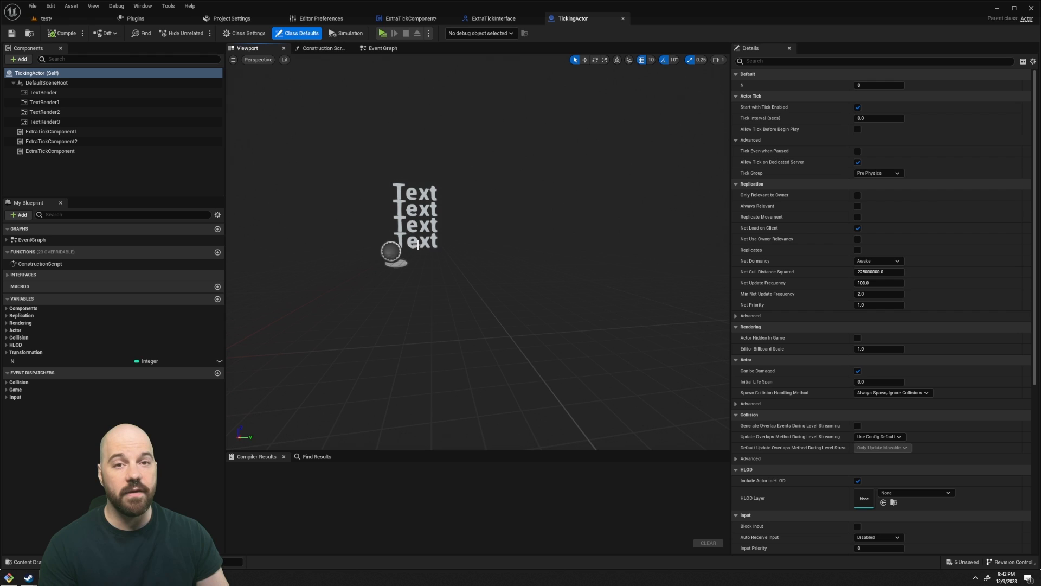
mouse_move(479, 282)
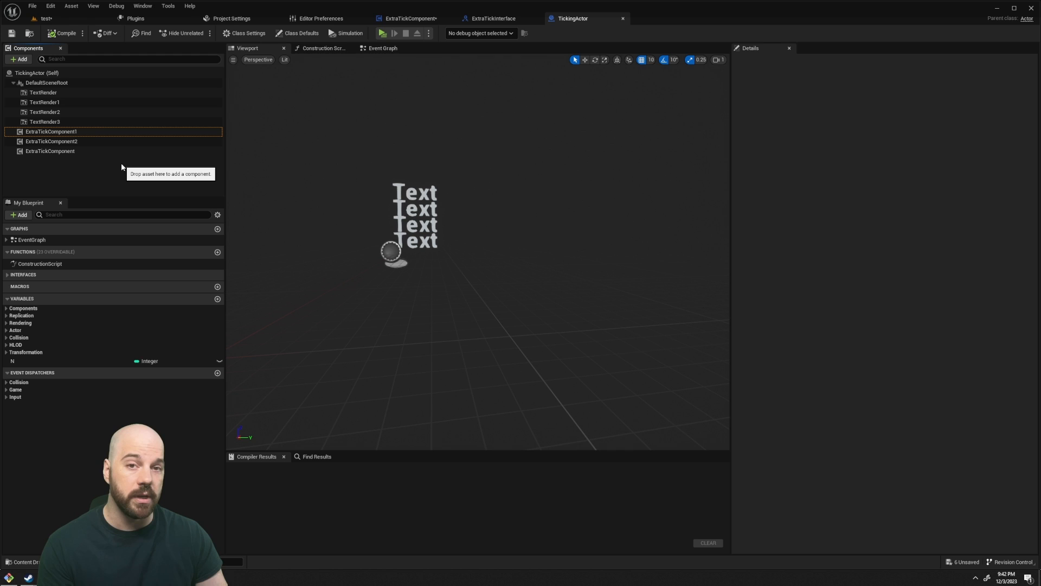
mouse_move(76, 153)
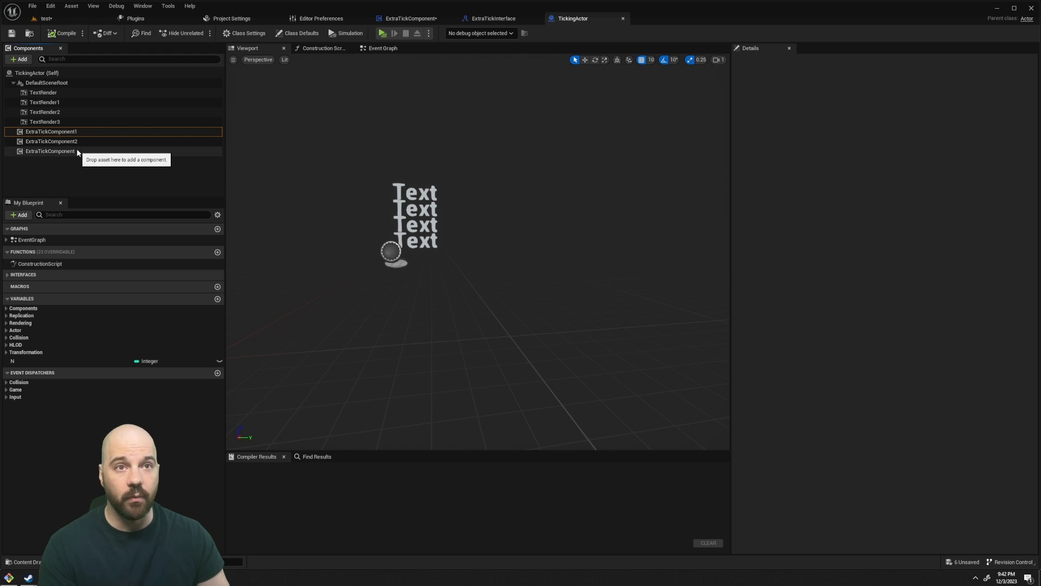
Show ExtraTickComponent1's advanced Component Tick settings (Post Physics group) and view the event graph
click(51, 131)
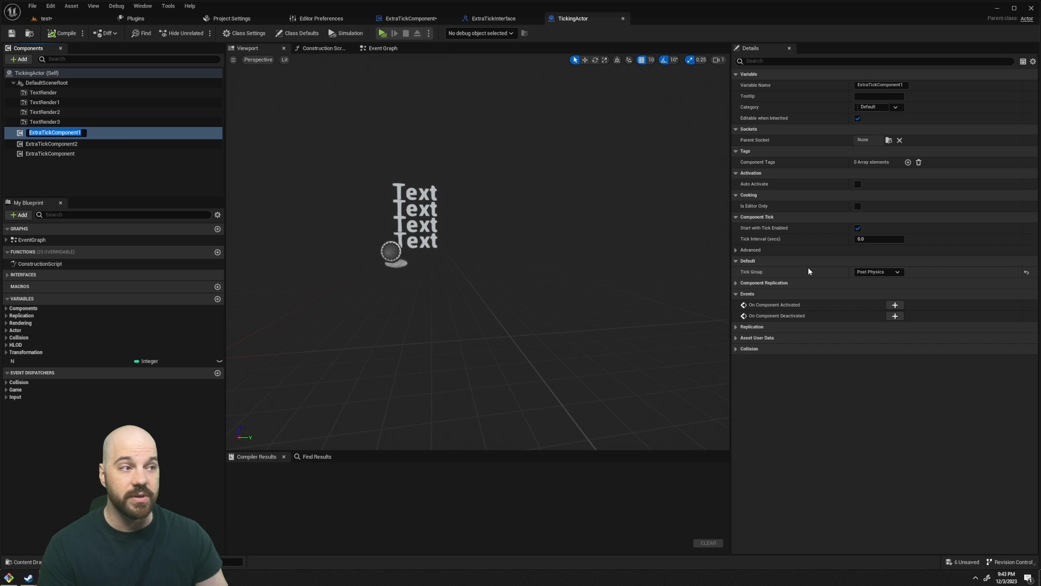
click(751, 249)
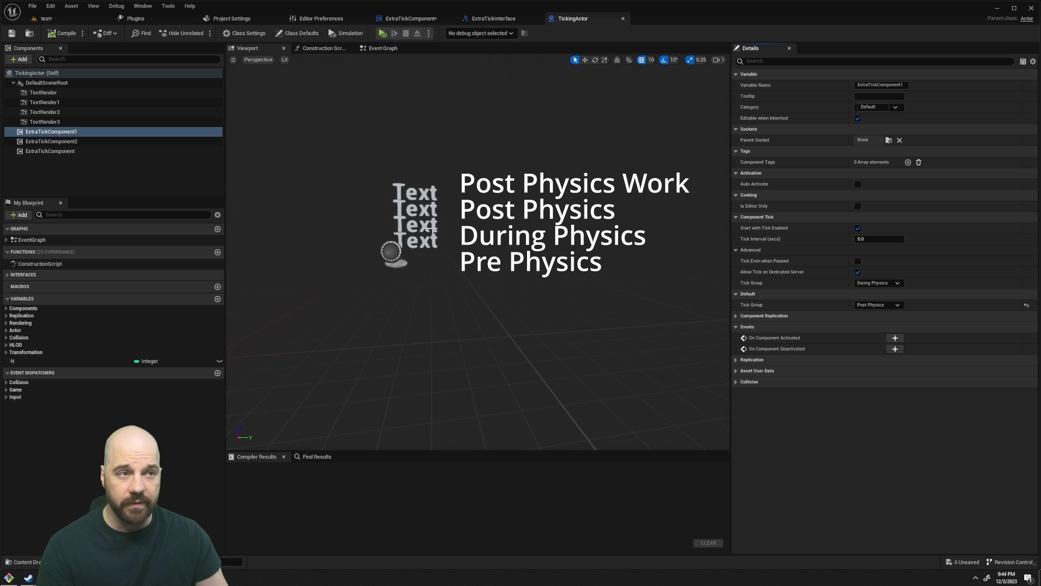
mouse_move(471, 191)
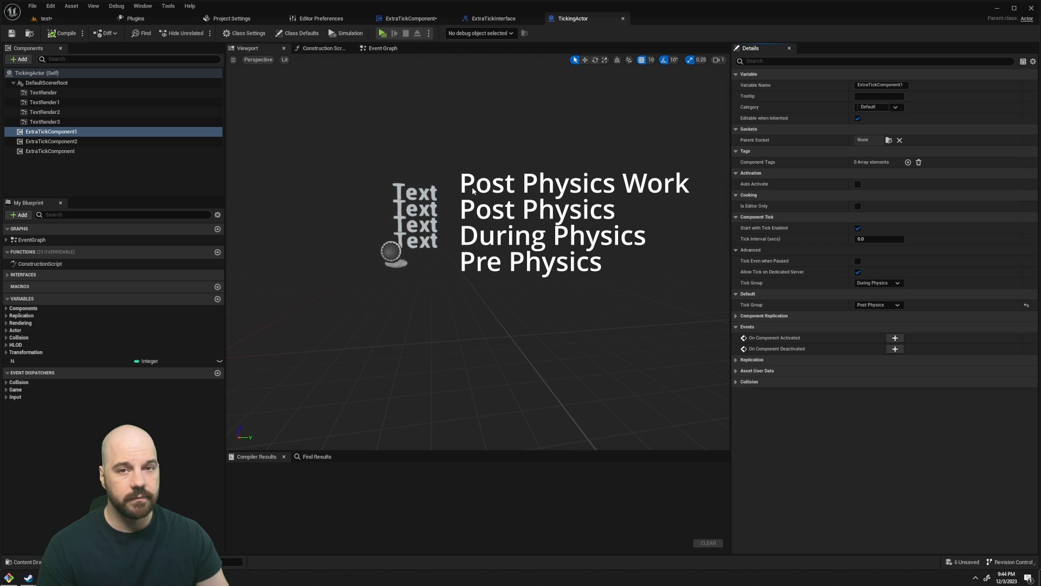
click(383, 48)
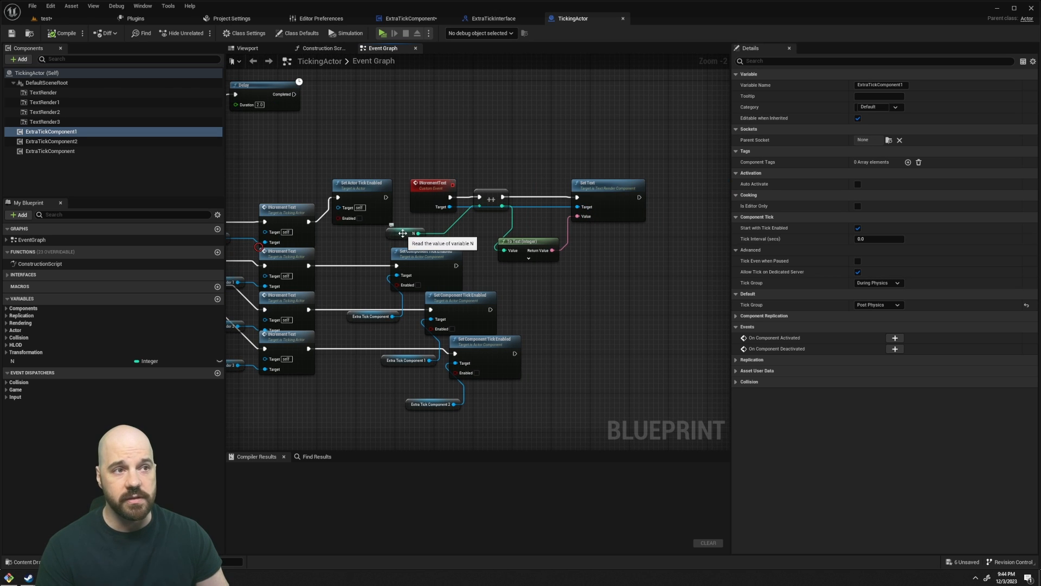
mouse_move(531, 197)
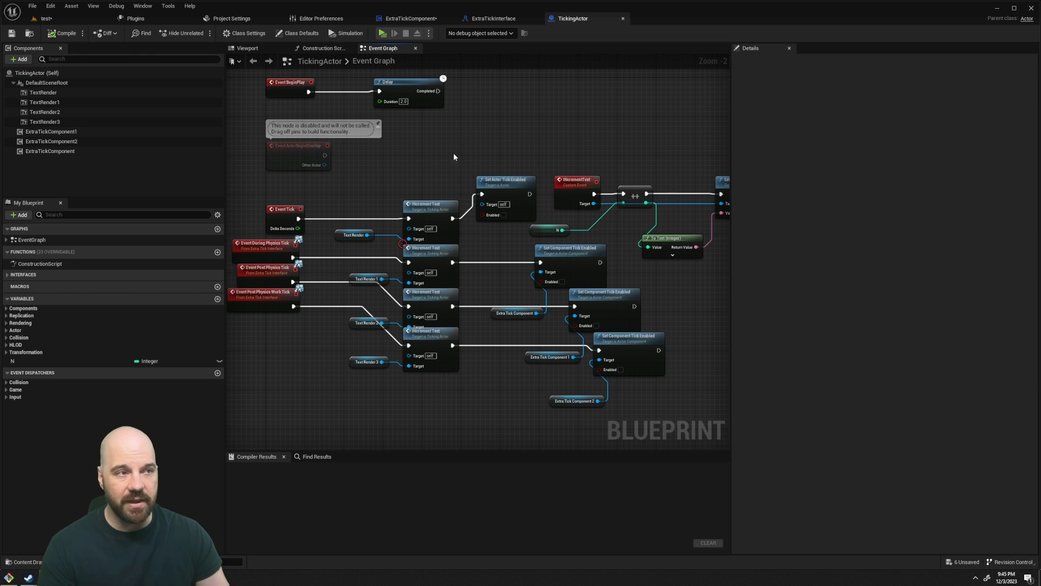
mouse_move(482, 178)
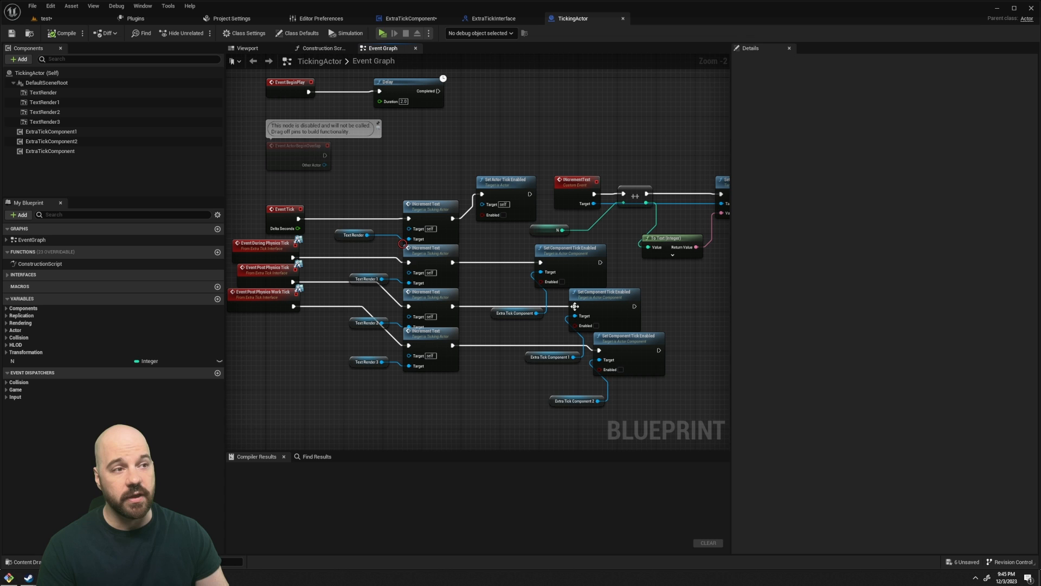
mouse_move(533, 372)
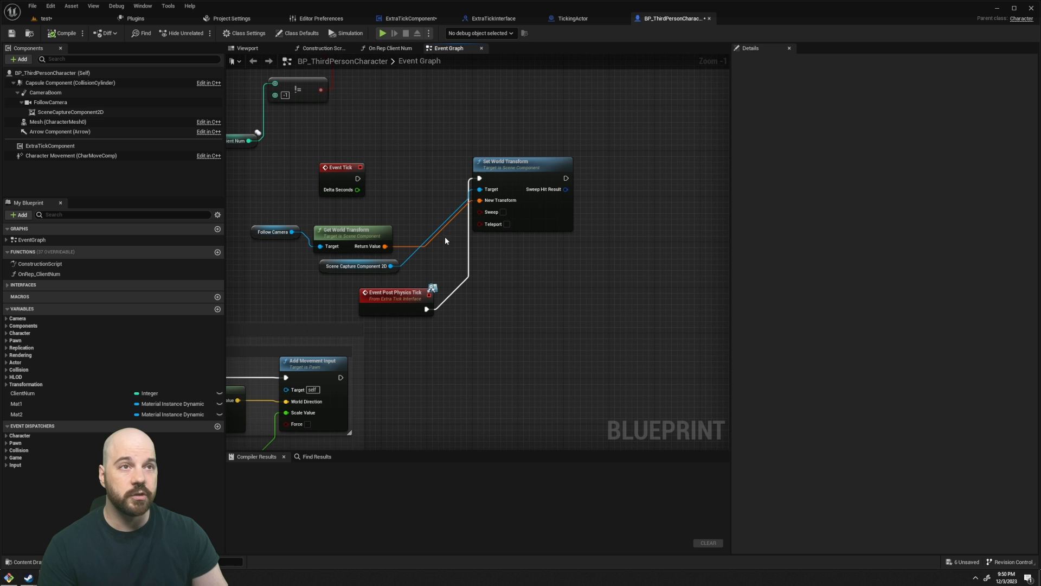
click(247, 34)
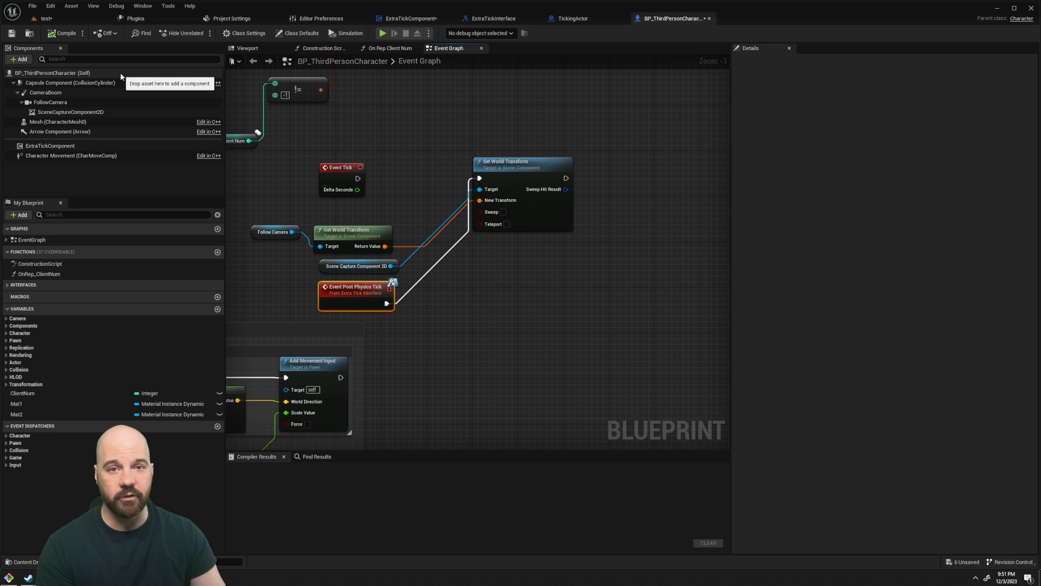
mouse_move(355, 291)
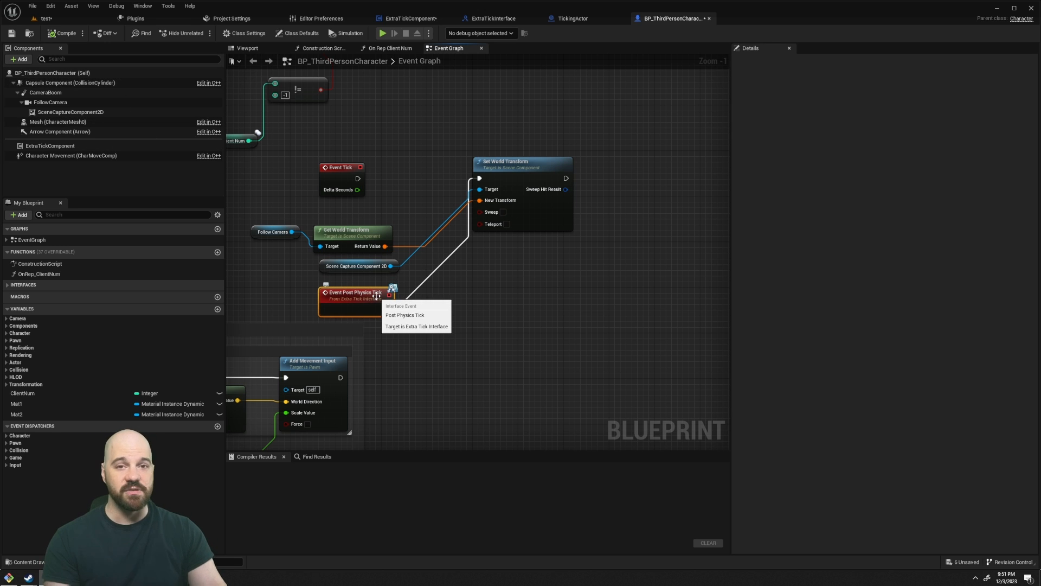